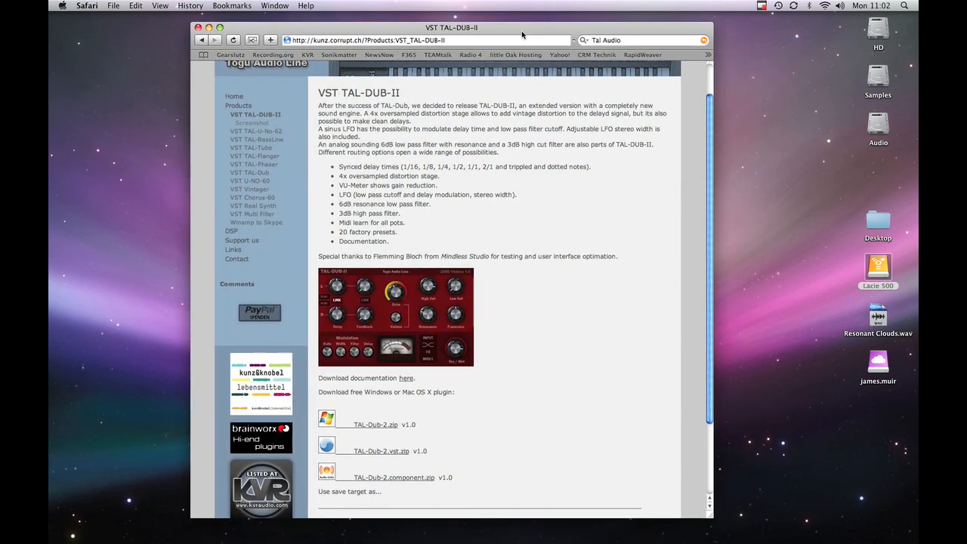
Download TAL-Dub-2.component.zip in Safari and clear it from the Downloads list
scroll(down, 3)
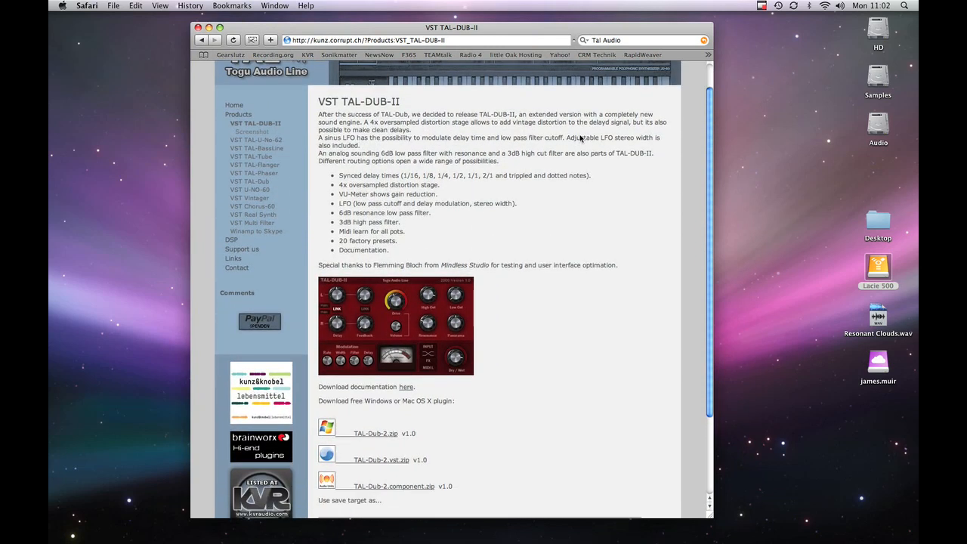
scroll(down, 3)
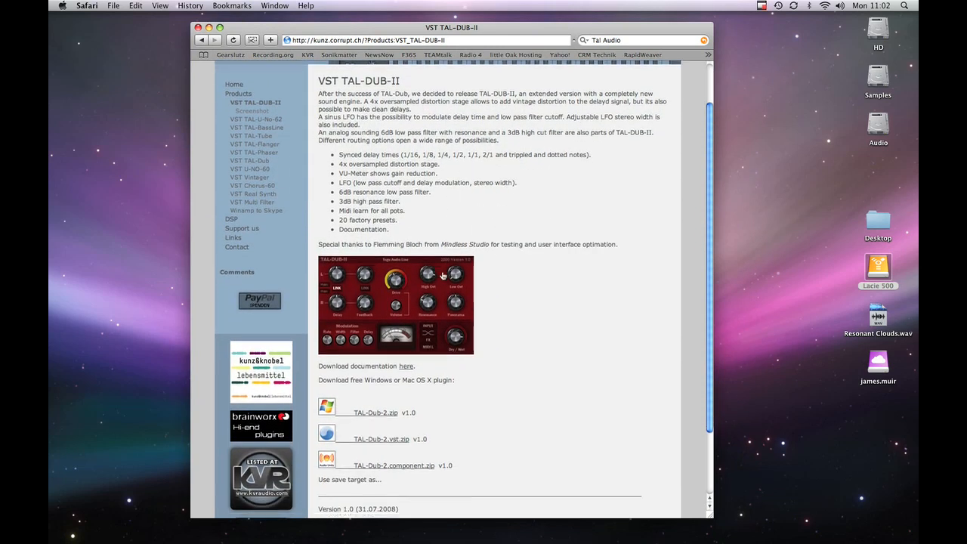
scroll(down, 3)
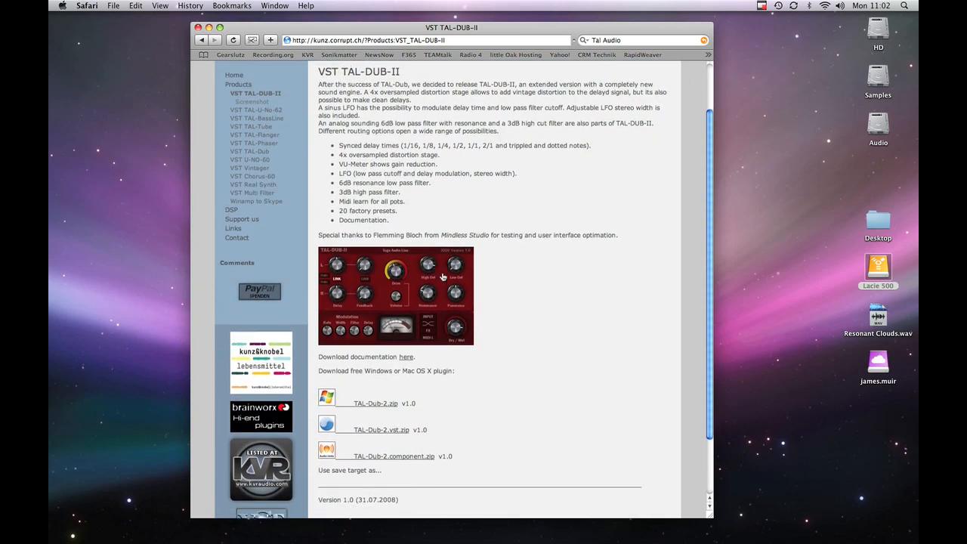
scroll(down, 3)
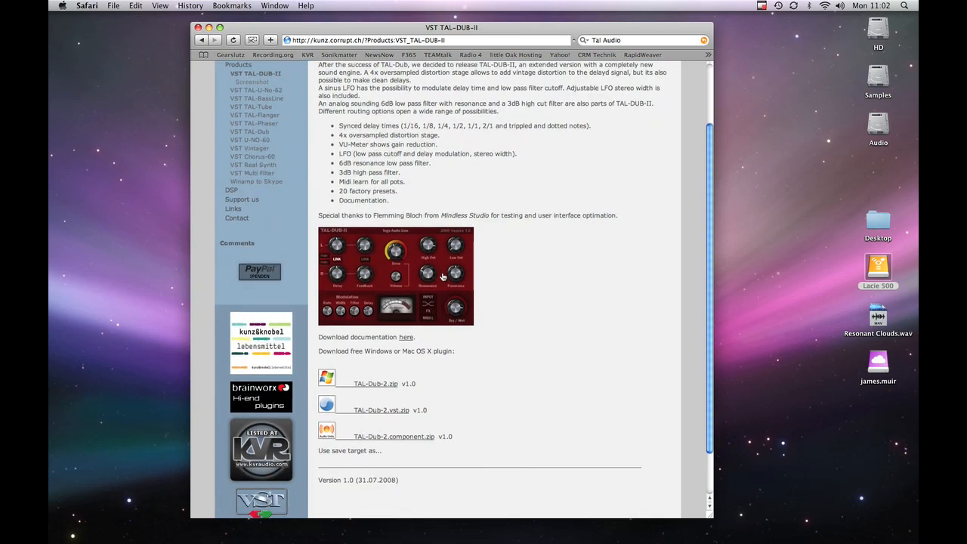
mouse_move(429, 253)
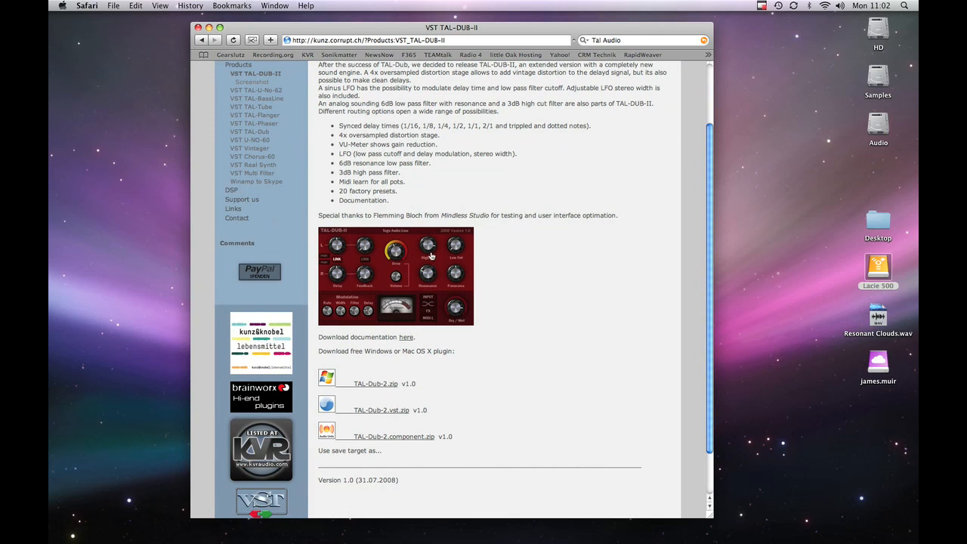
scroll(up, 3)
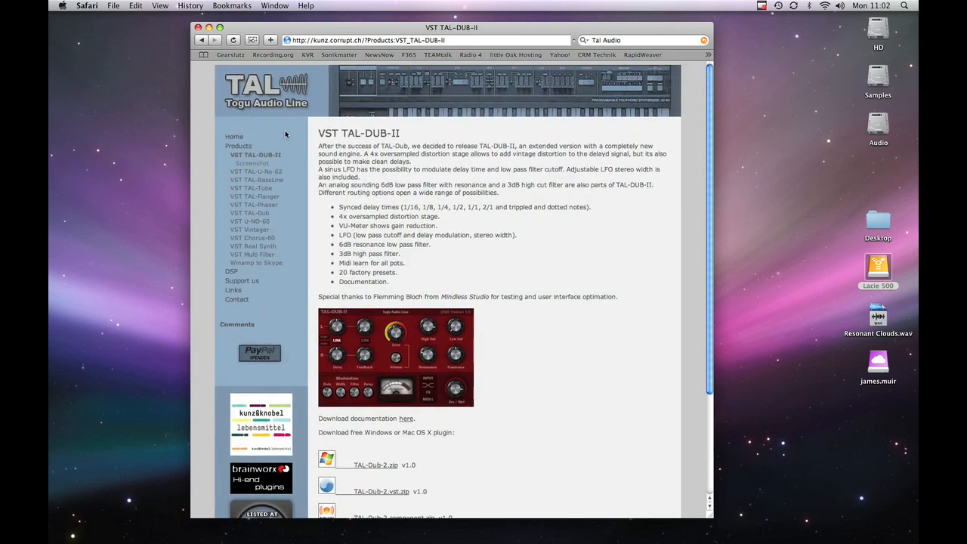
scroll(down, 3)
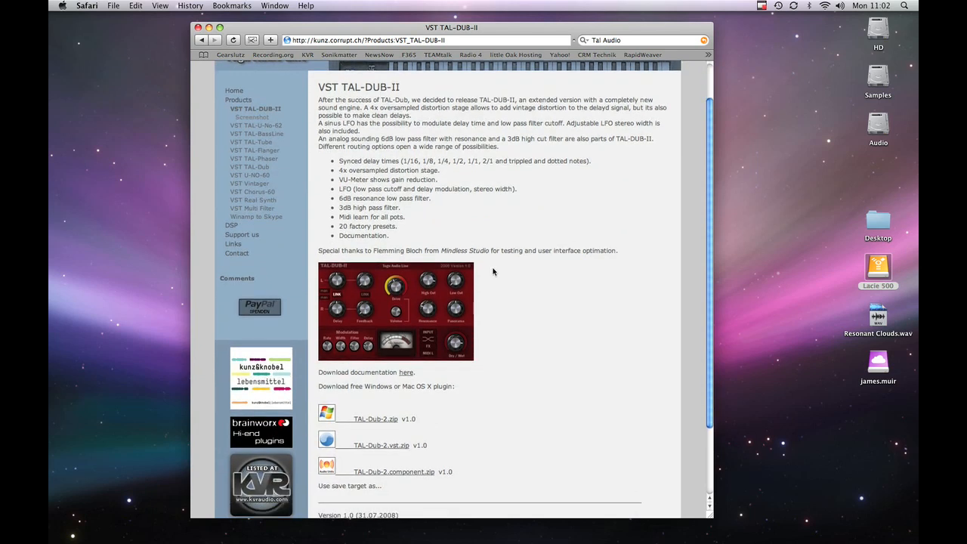
scroll(down, 3)
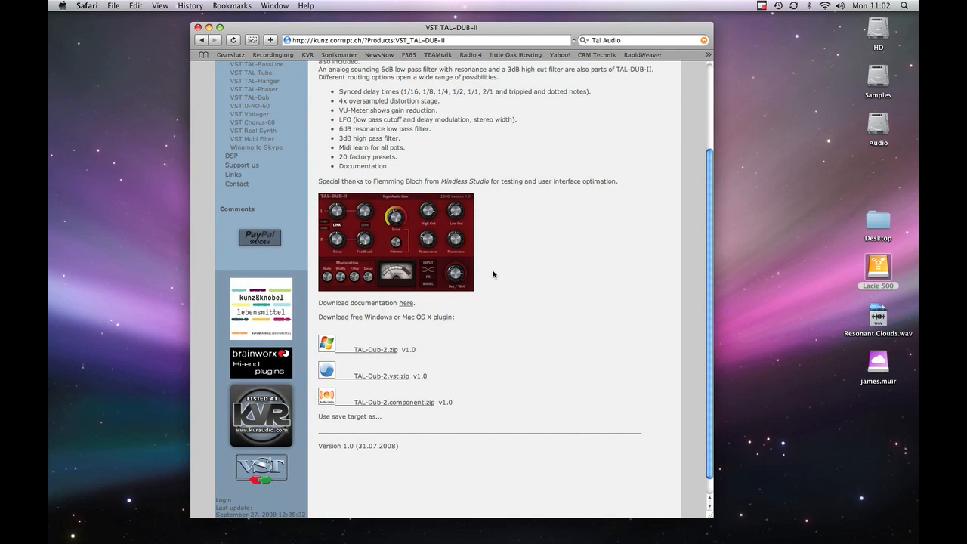
mouse_move(344, 339)
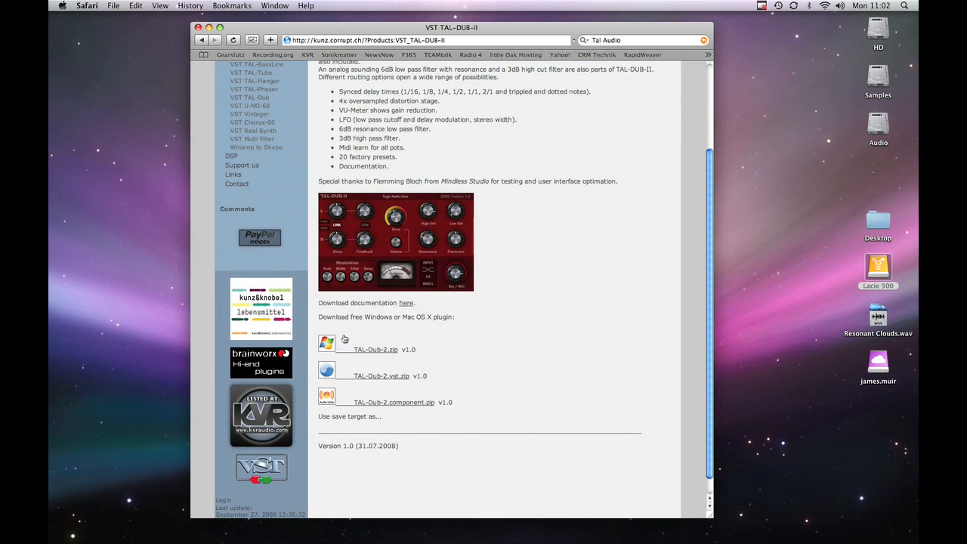
mouse_move(397, 405)
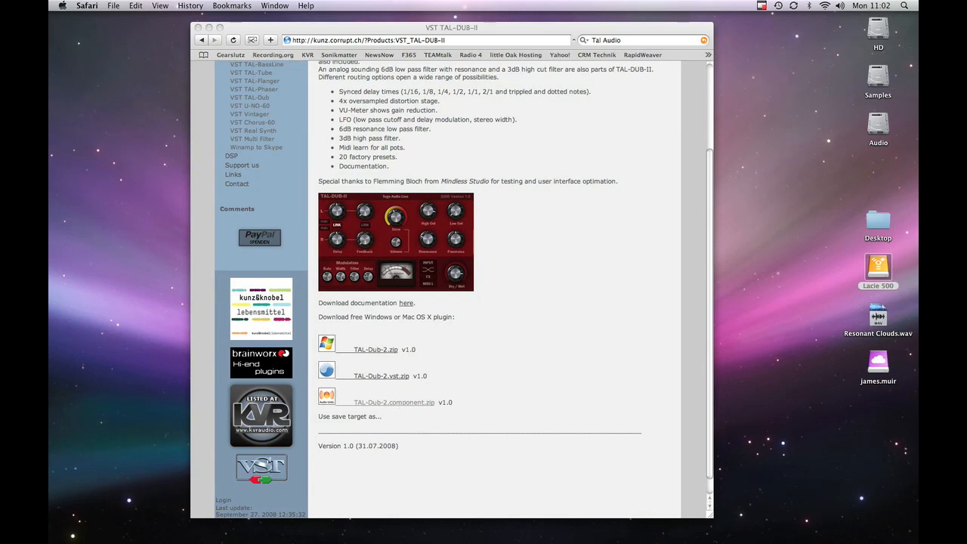
click(394, 402)
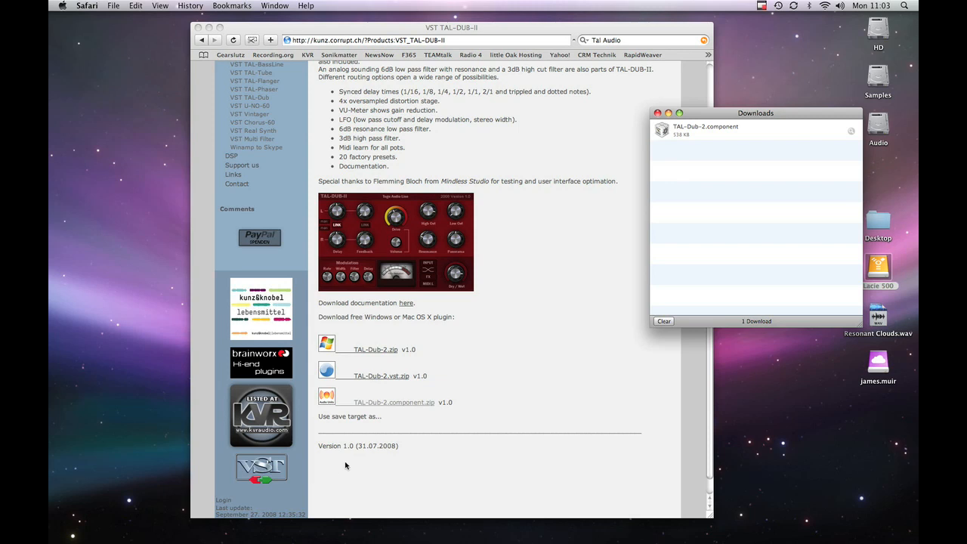
click(664, 321)
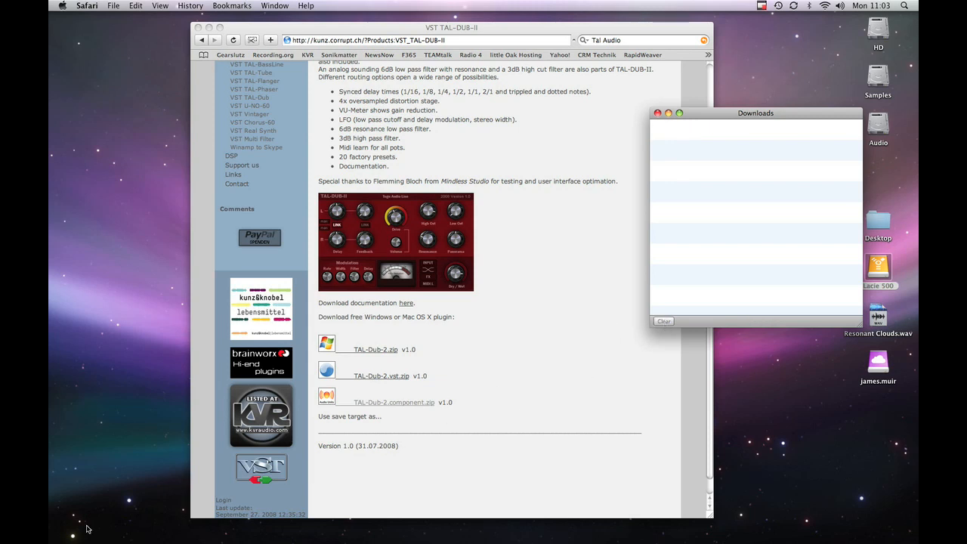
mouse_move(81, 497)
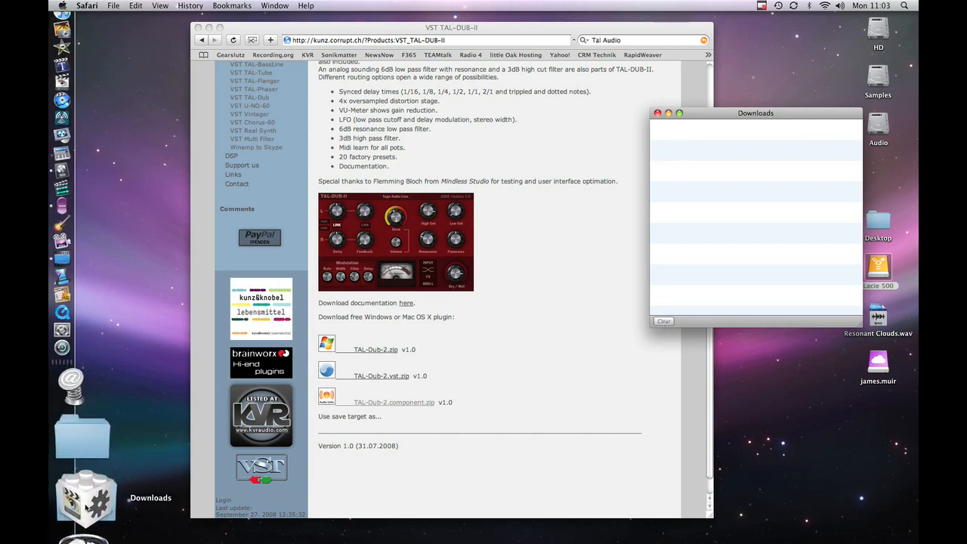
Open the Downloads folder from the Dock stack in a Finder window
click(74, 495)
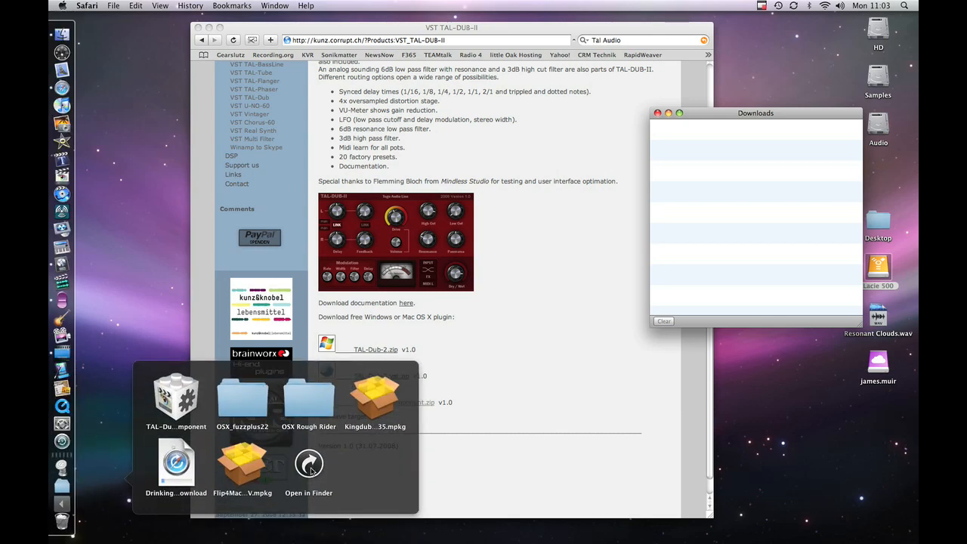
click(308, 465)
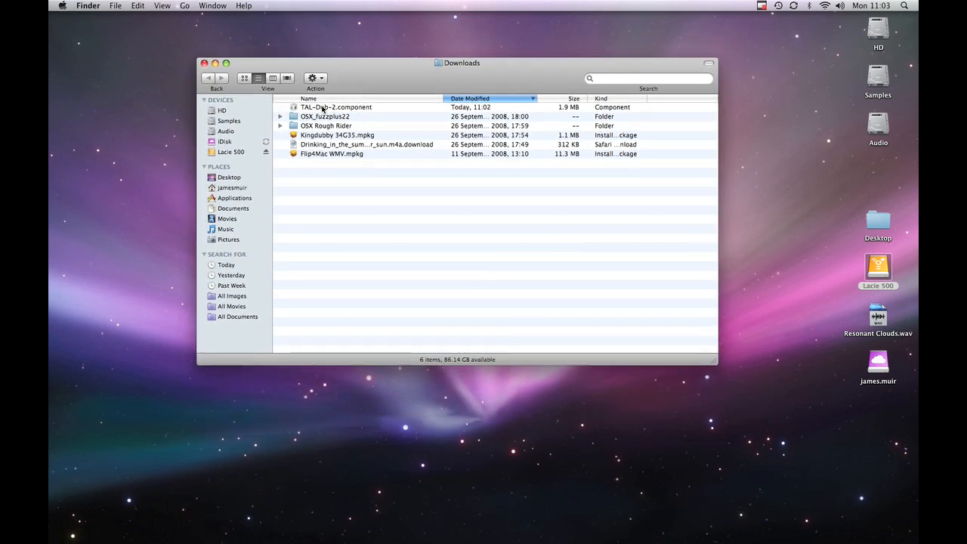
Drag TAL-Dub-2.component into HD › Library › Audio › Plug-Ins › Components
click(336, 107)
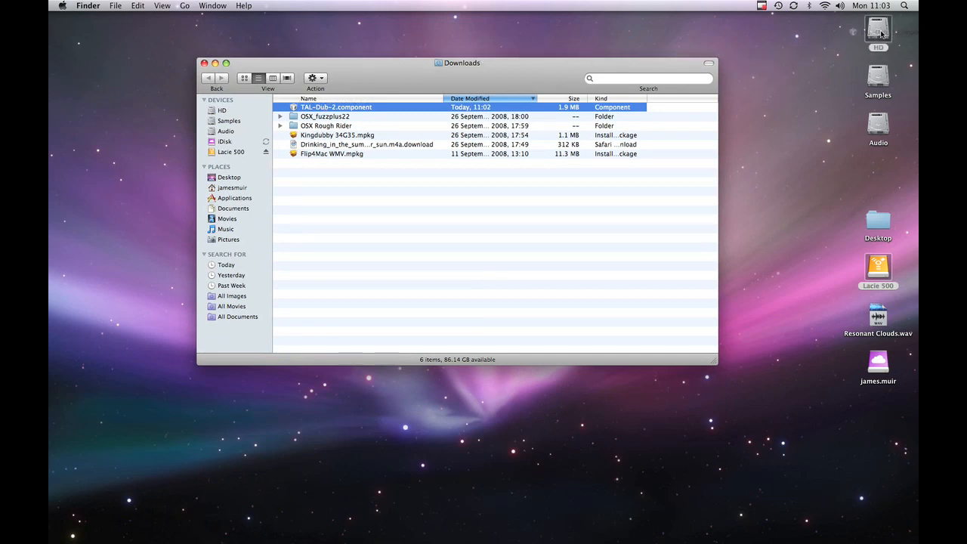
double_click(878, 34)
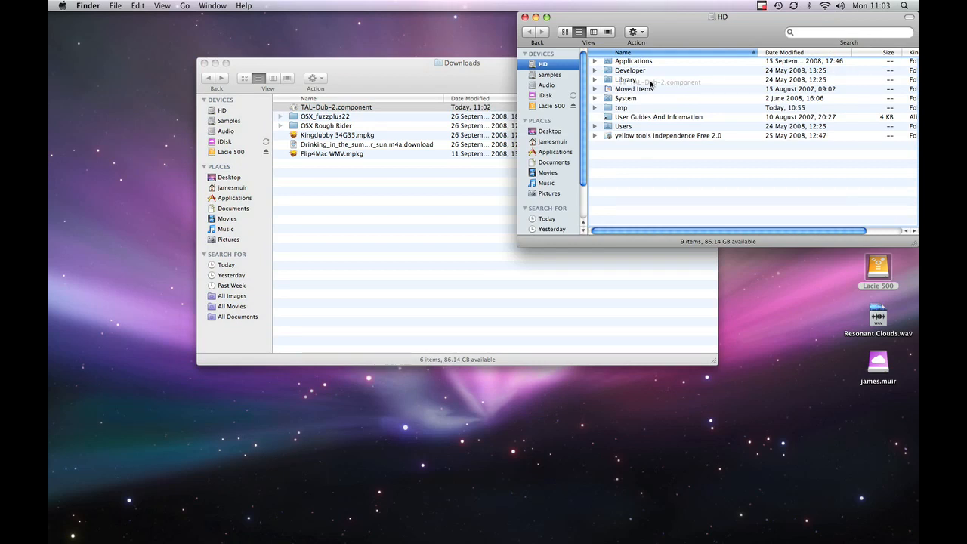
double_click(625, 79)
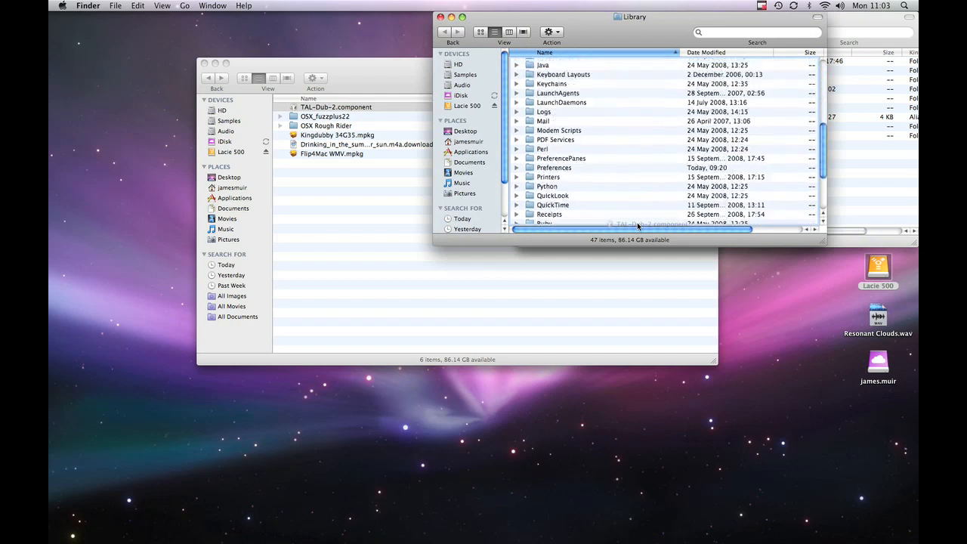
scroll(down, 3)
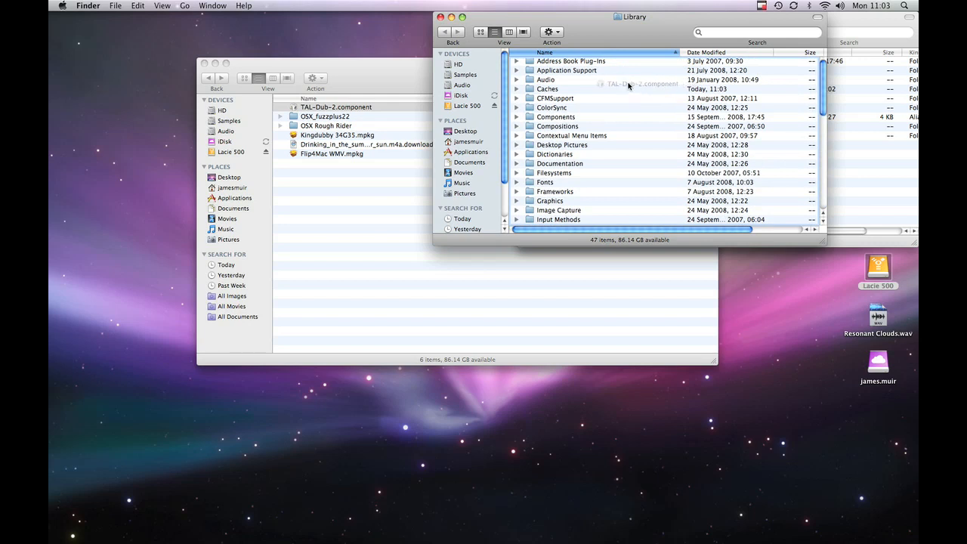
click(546, 79)
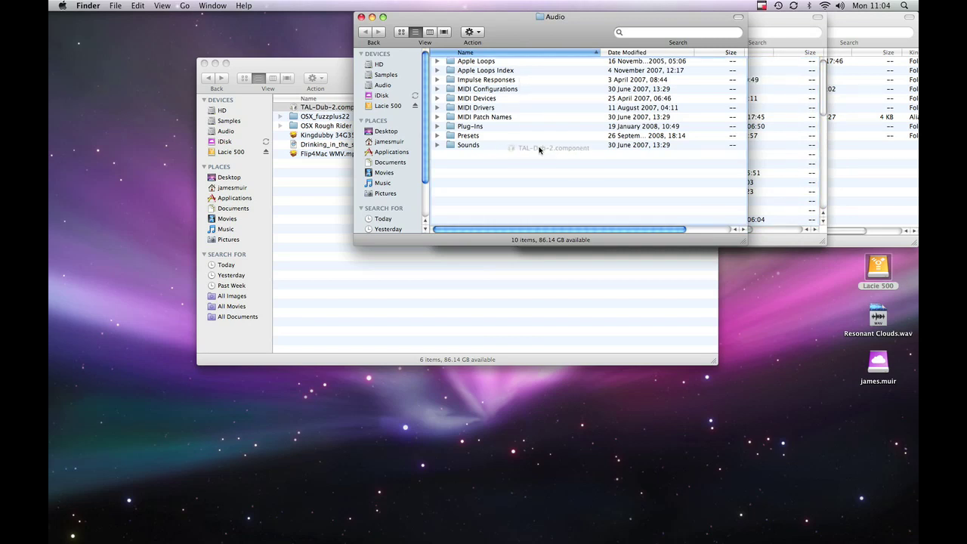
click(469, 126)
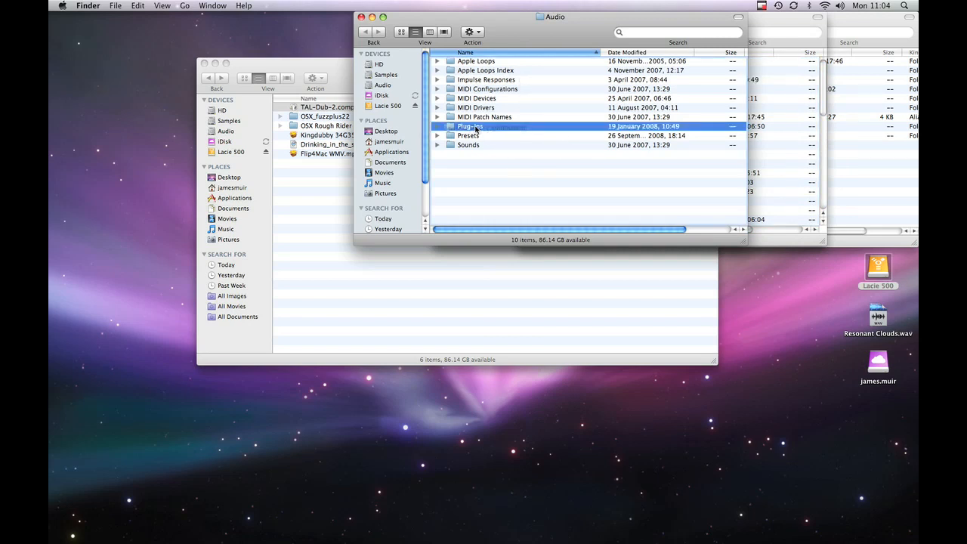
double_click(469, 126)
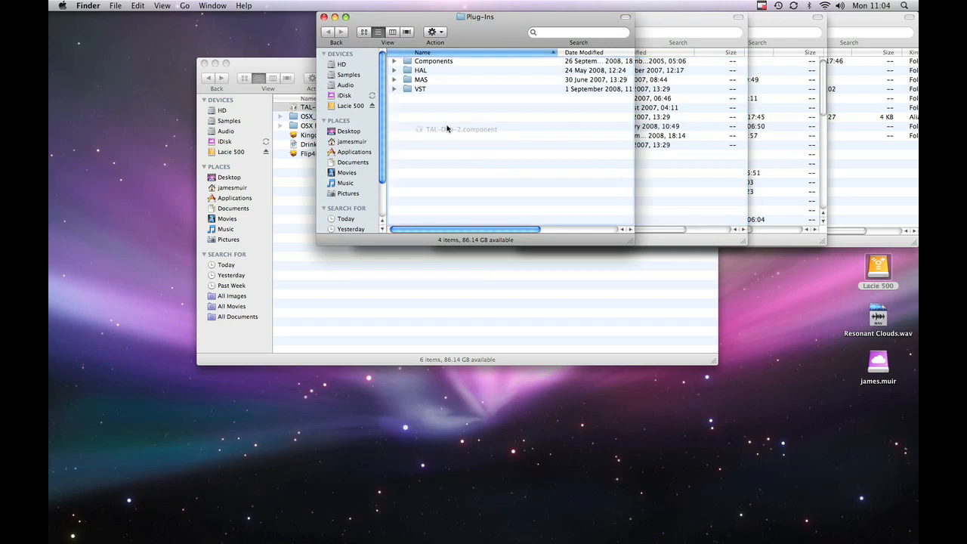
click(435, 61)
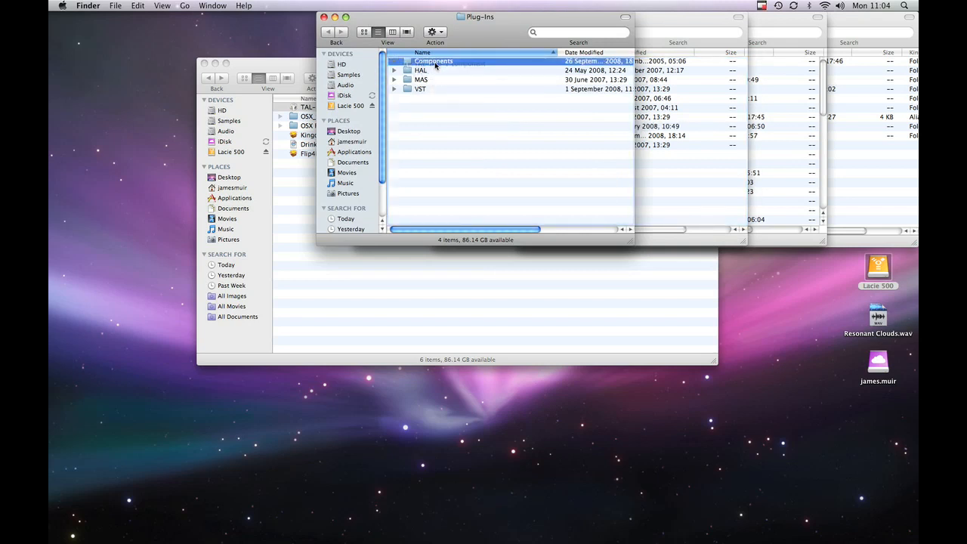
double_click(433, 61)
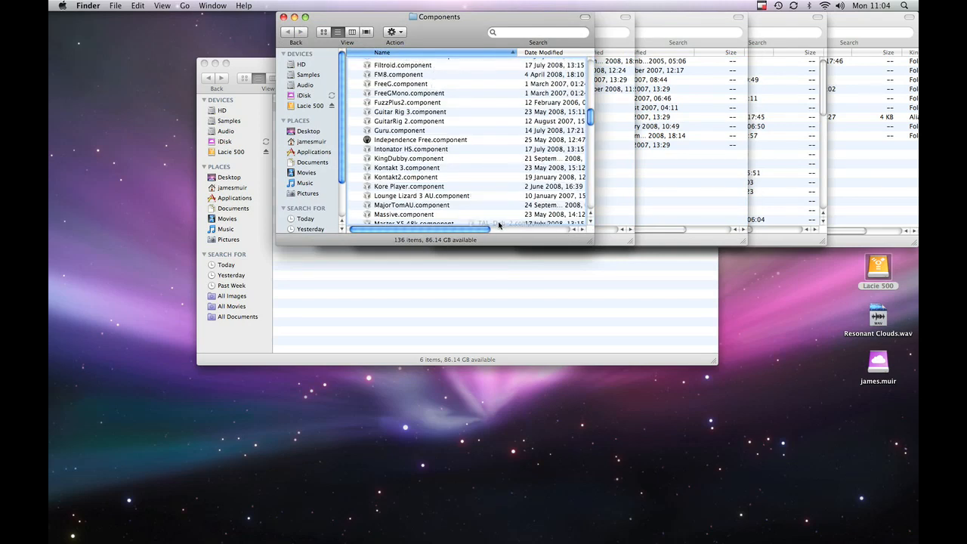
scroll(down, 3)
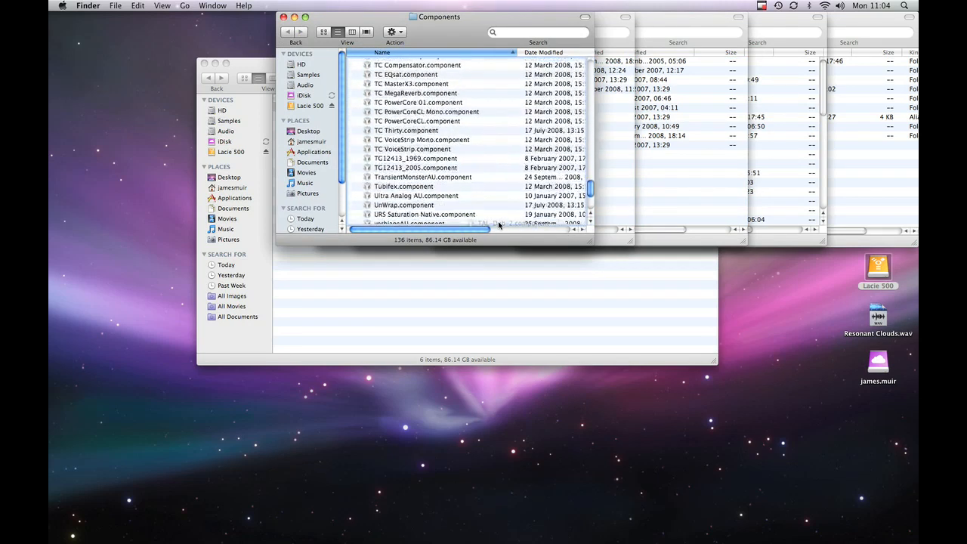
scroll(down, 3)
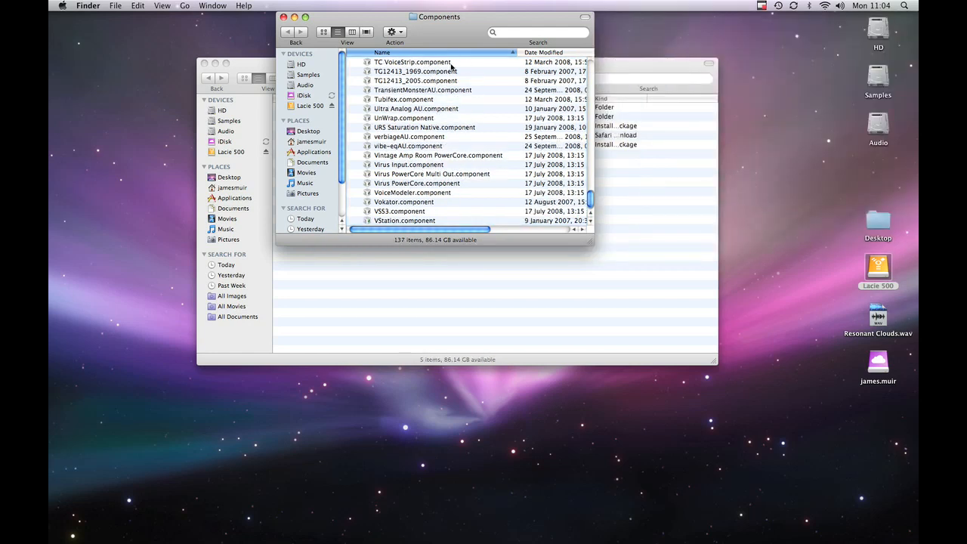
Move the Components window to the screen centre, with TAL-Dub-2.component listed
scroll(down, 3)
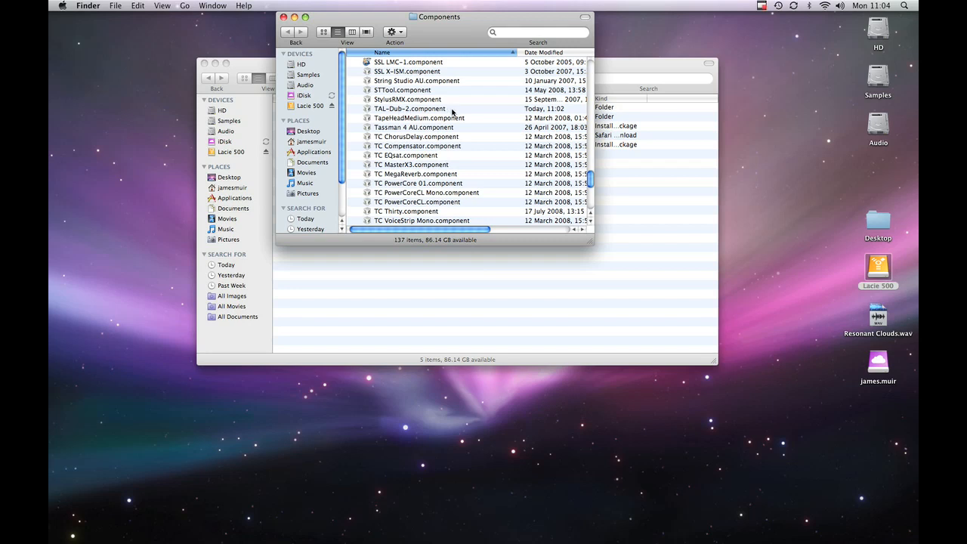
drag(436, 16, 459, 50)
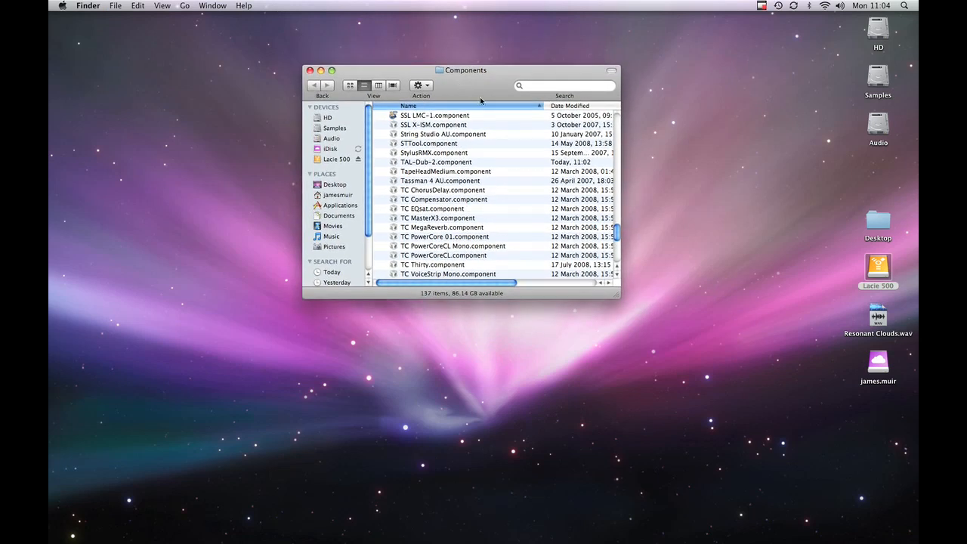
mouse_move(507, 144)
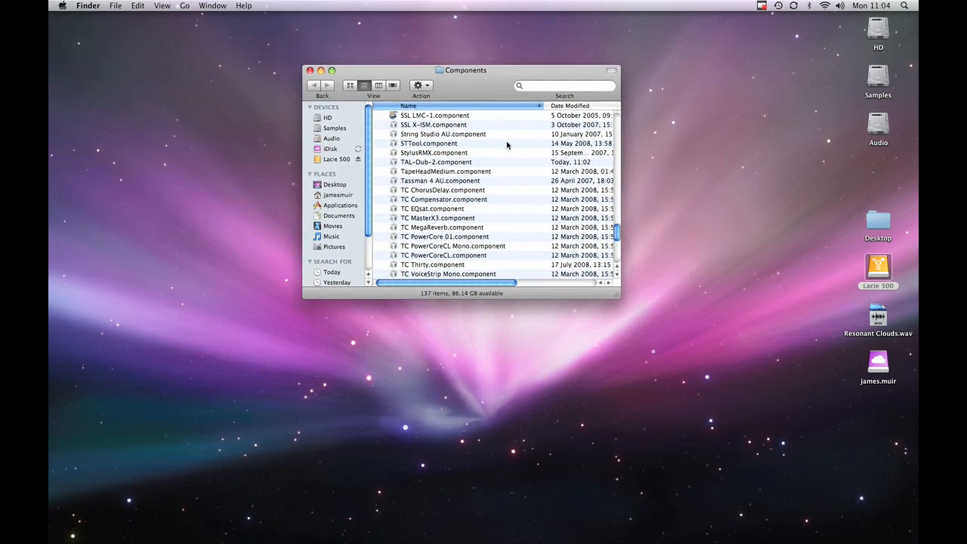
scroll(down, 3)
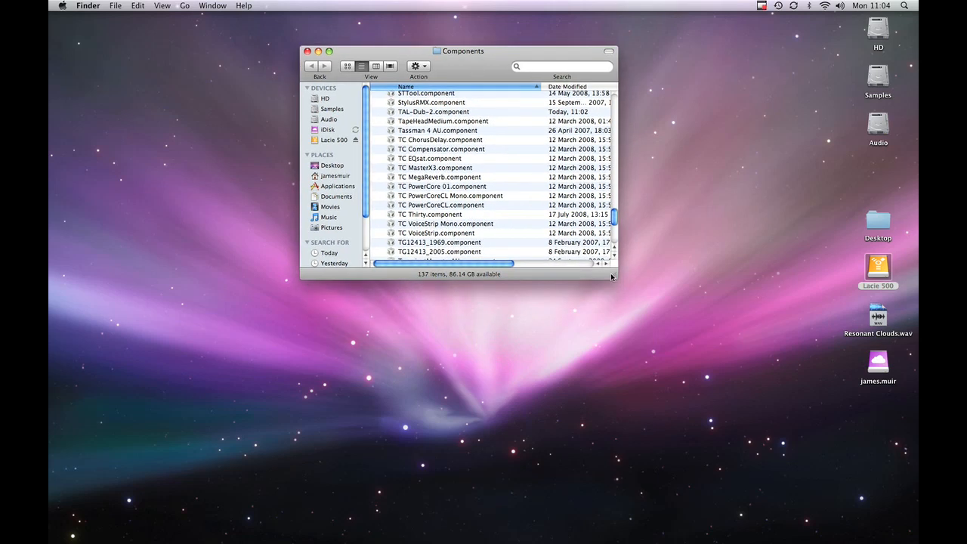
Check the home Library's empty audio Components folder, then return to the HD top level
drag(617, 281, 682, 360)
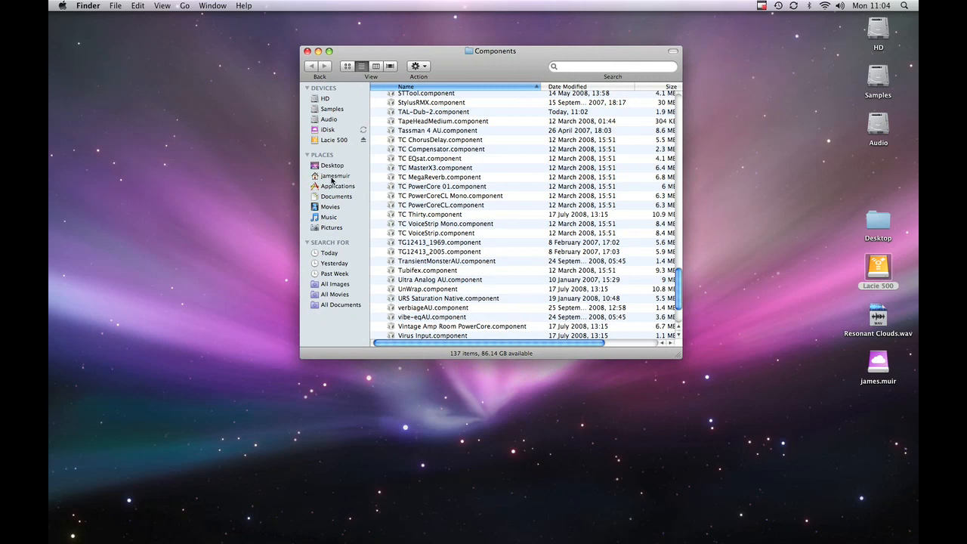
click(334, 176)
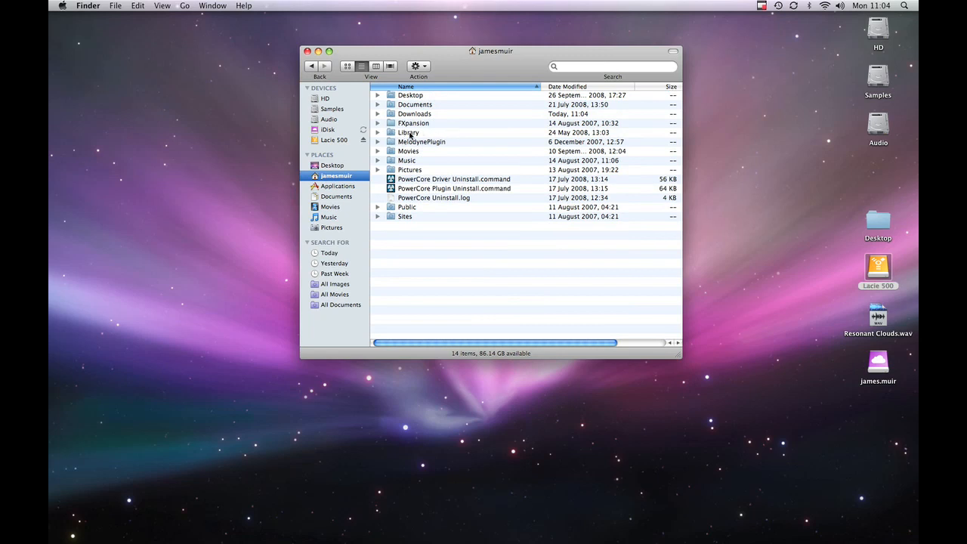
double_click(408, 133)
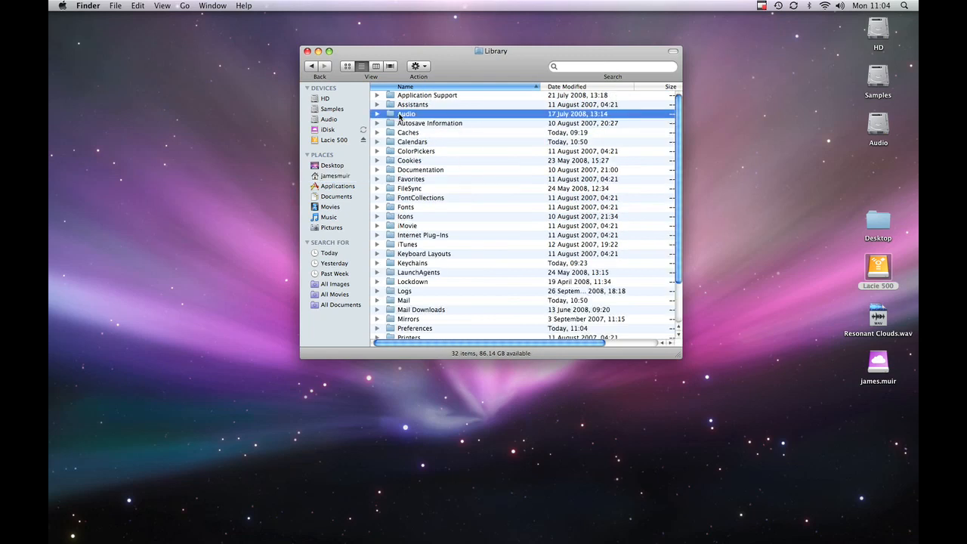
double_click(405, 113)
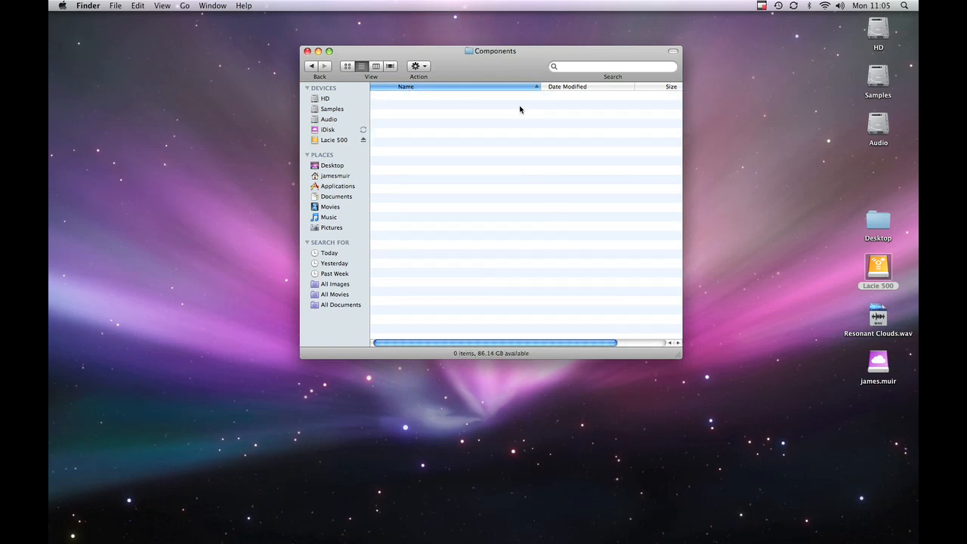
click(325, 99)
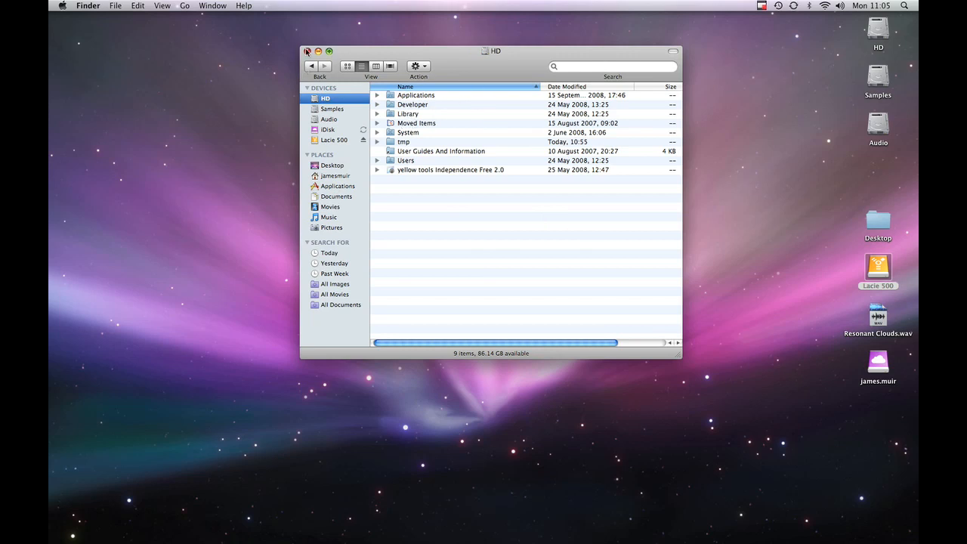
Confirm TAL-Dub-2.component is in HD's Library Components folder of 137 items
drag(491, 51, 719, 17)
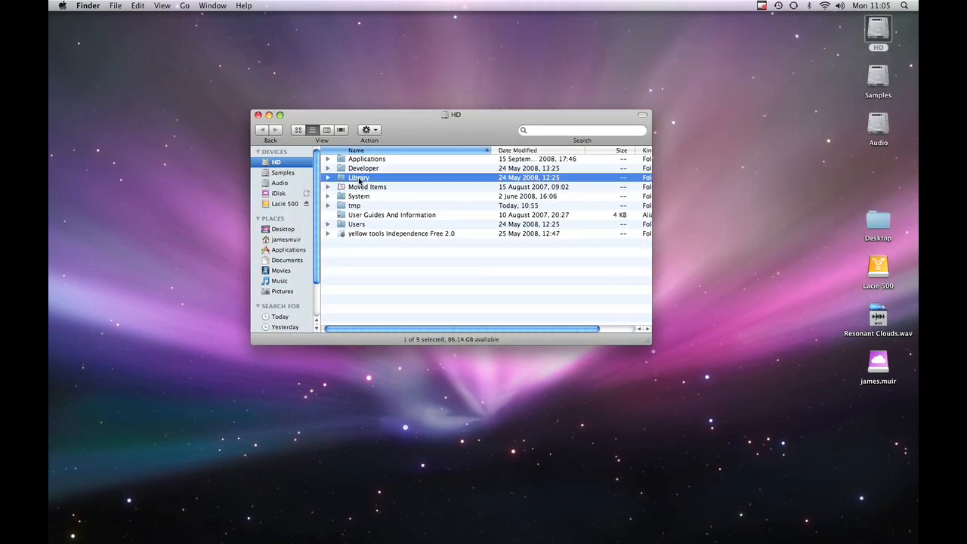
double_click(358, 177)
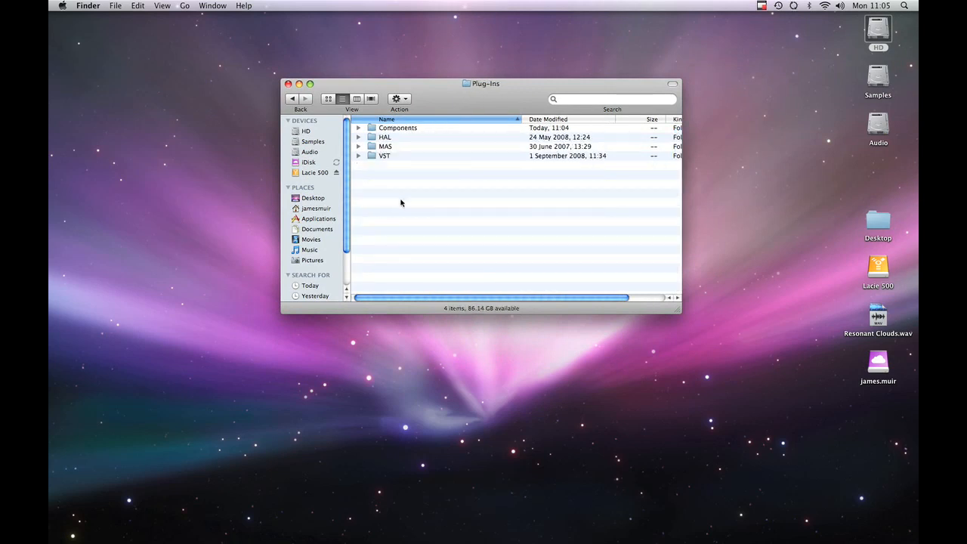
double_click(398, 127)
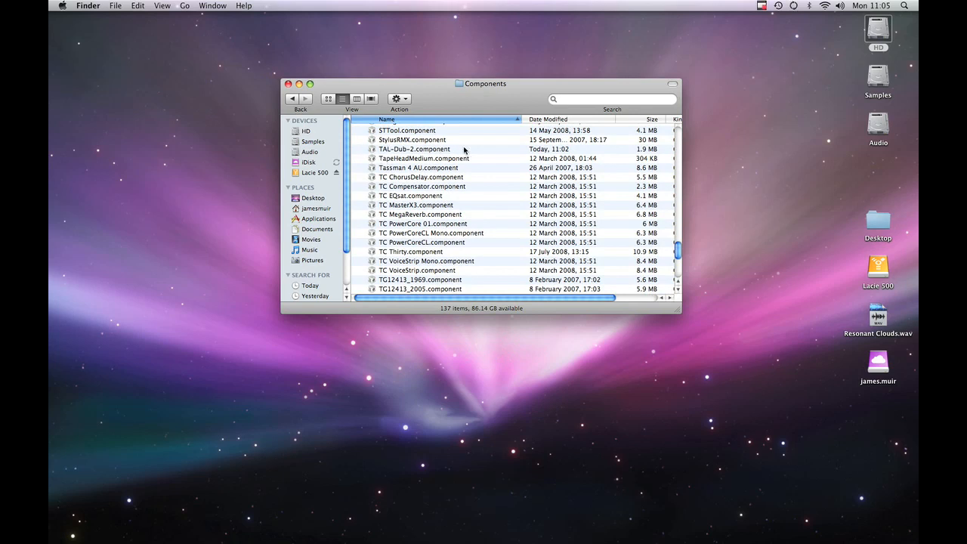
mouse_move(437, 106)
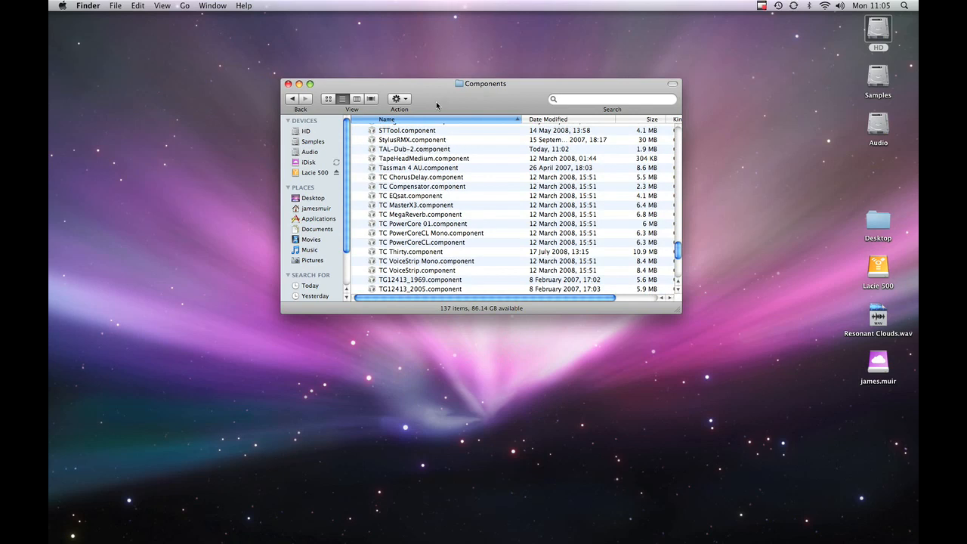
click(295, 83)
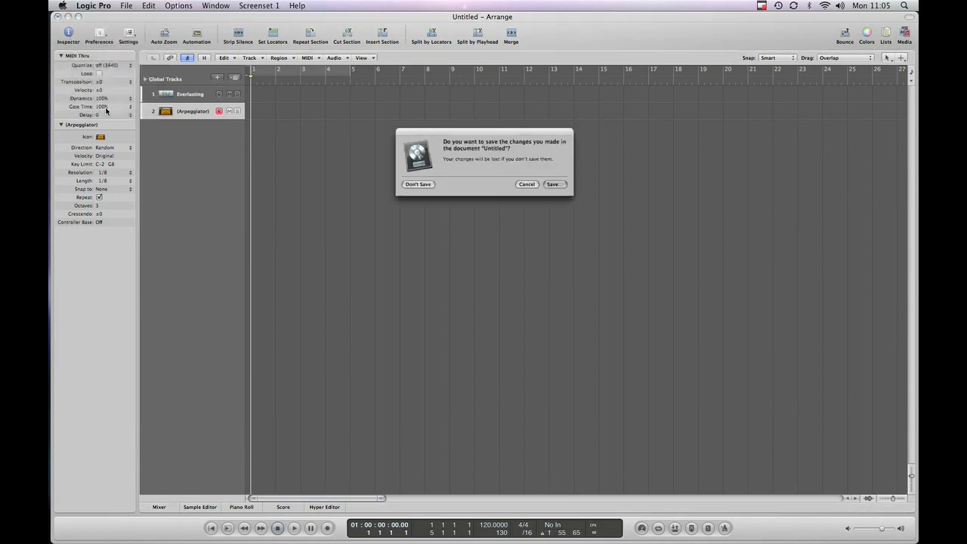
Quit Logic Pro without saving the Untitled project and relaunch it to rescan Audio Units
click(418, 184)
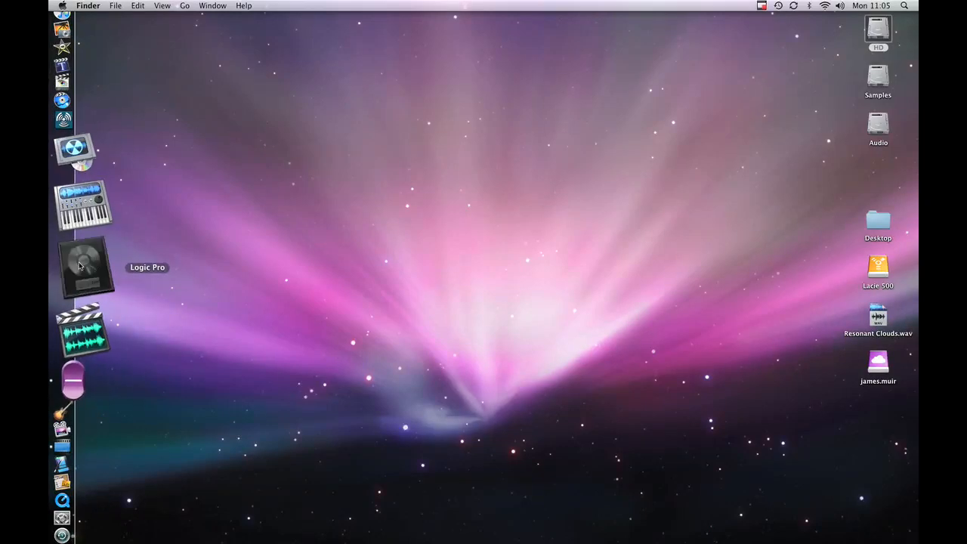
double_click(84, 272)
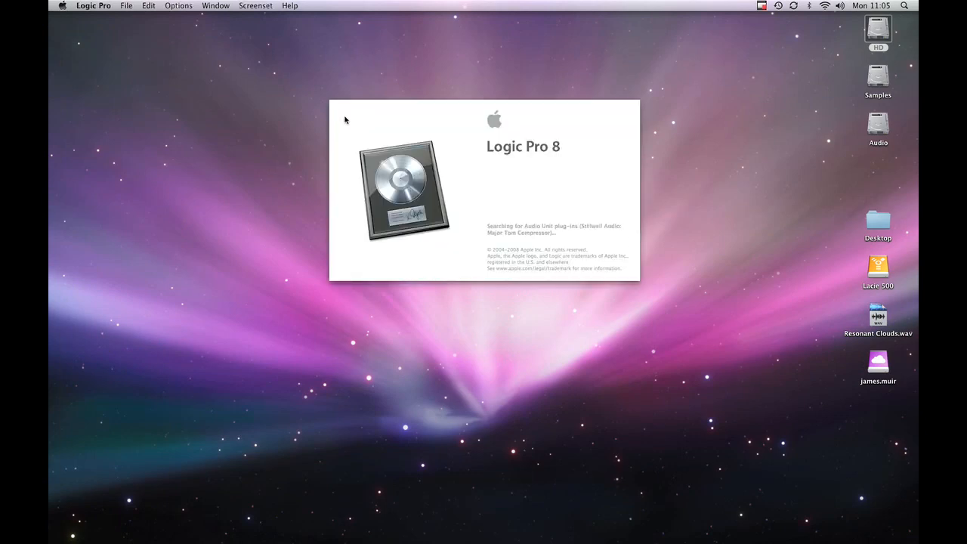
mouse_move(467, 187)
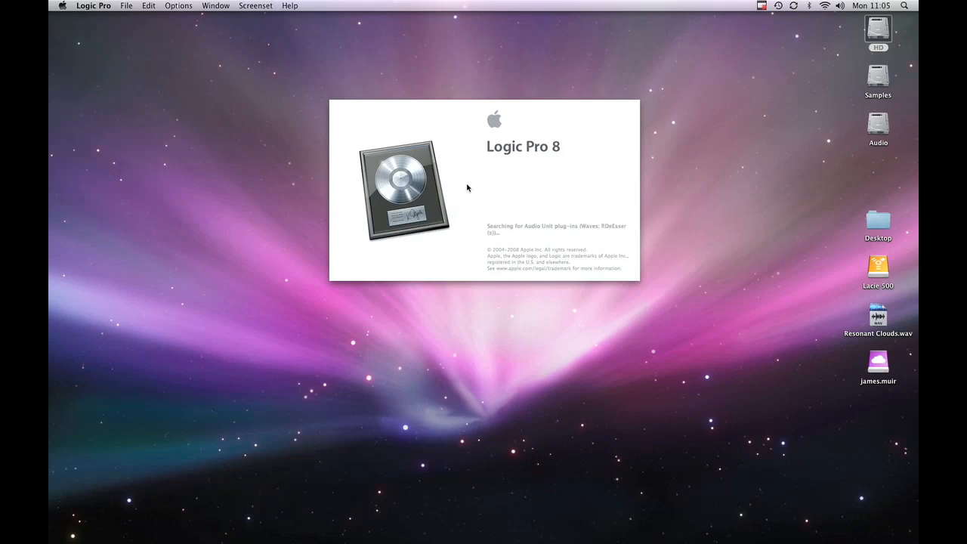
mouse_move(478, 188)
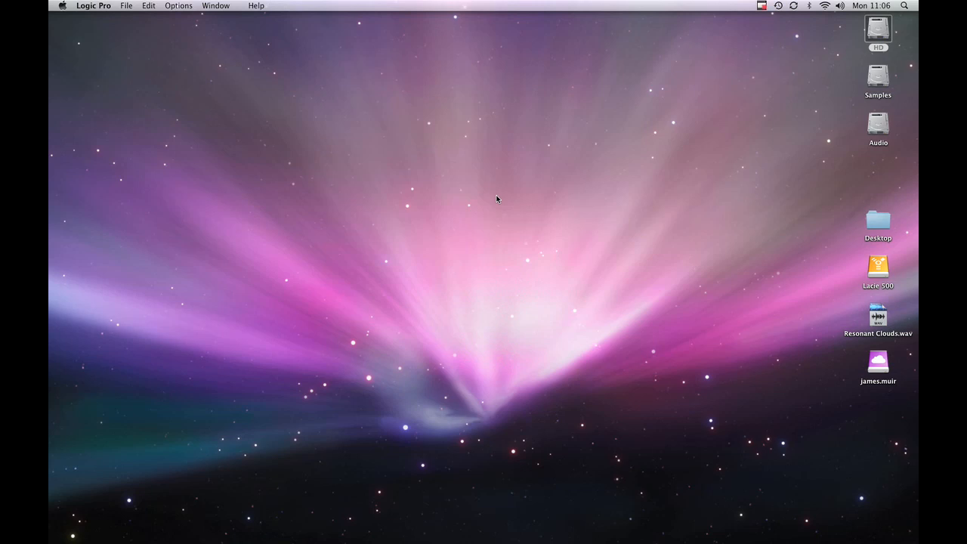
Create a new empty project containing one audio track, Audio 1
click(127, 5)
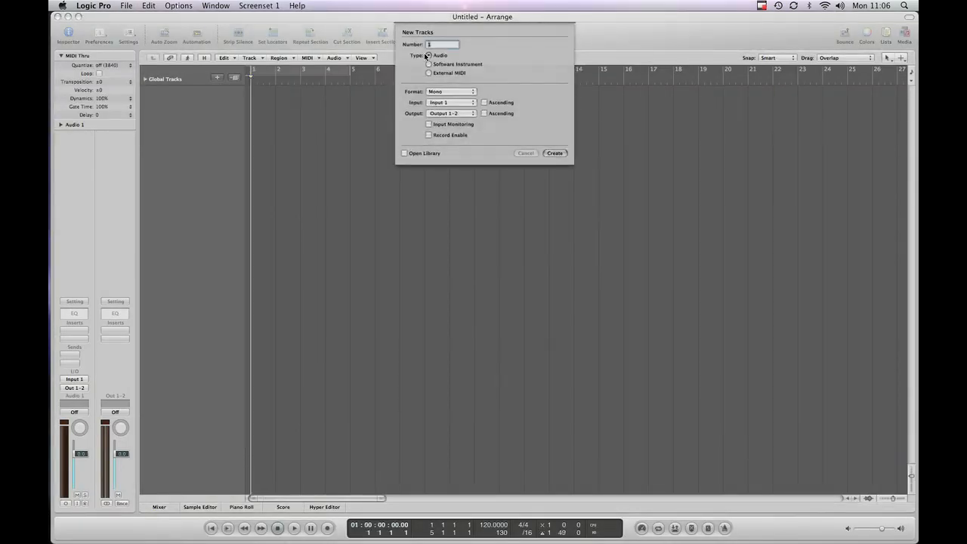
click(451, 92)
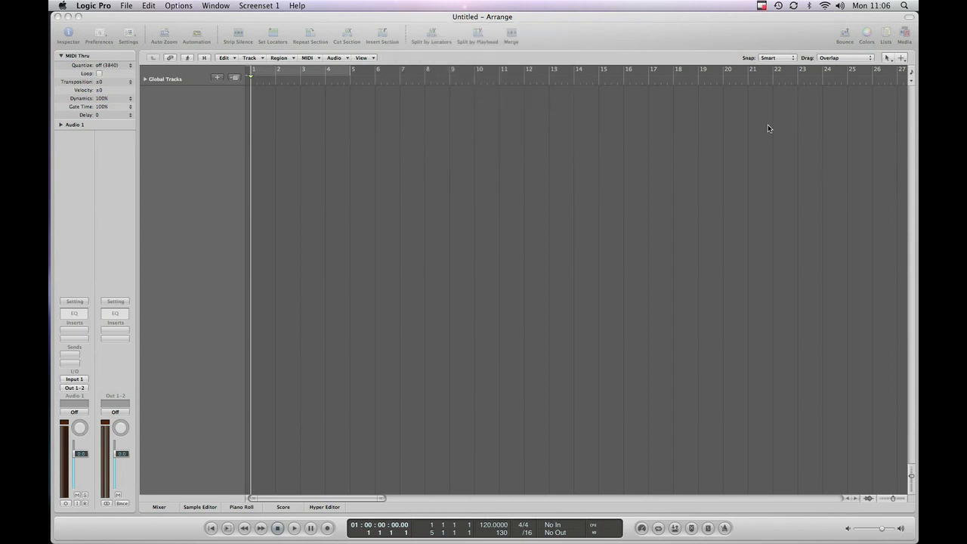
click(914, 36)
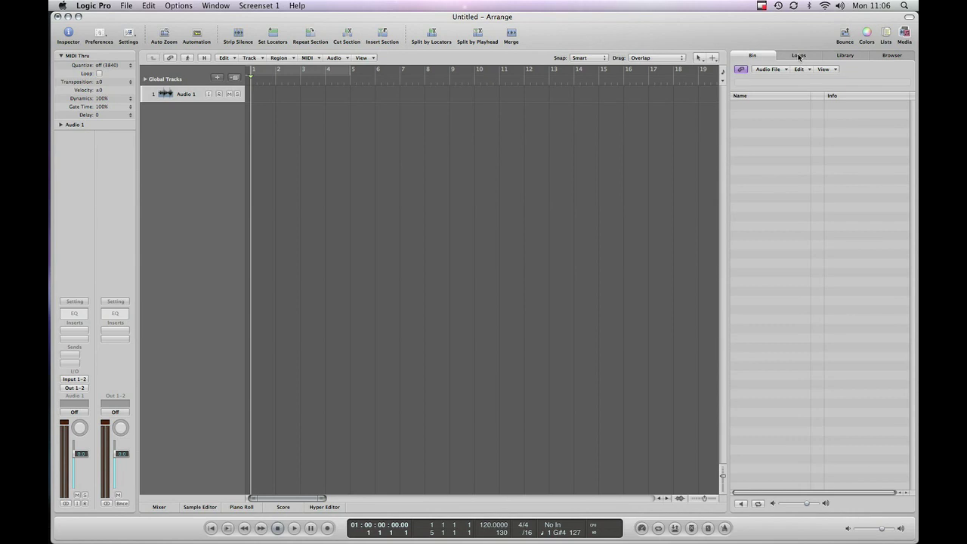
Drag the !VERSE loop from All Drums onto Audio 1 at bar 1
click(799, 55)
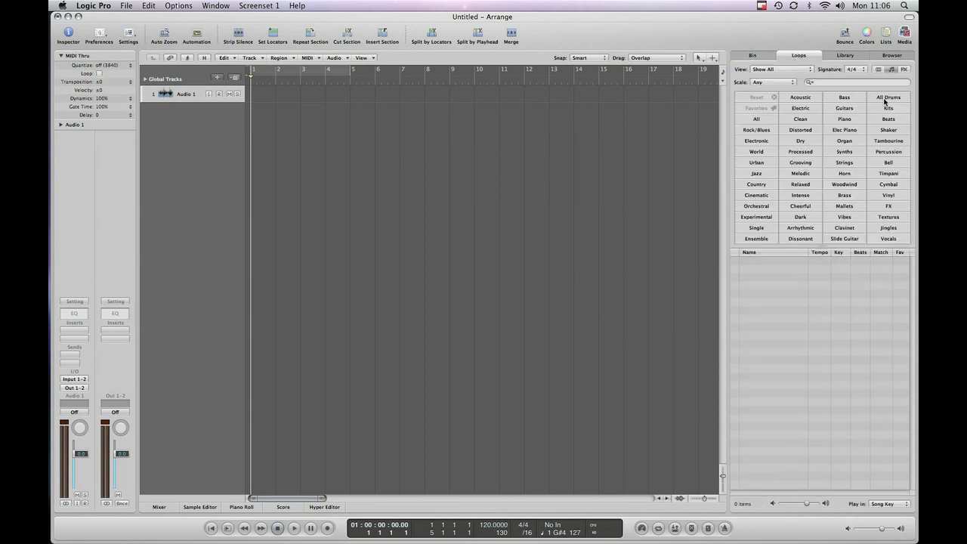
click(889, 97)
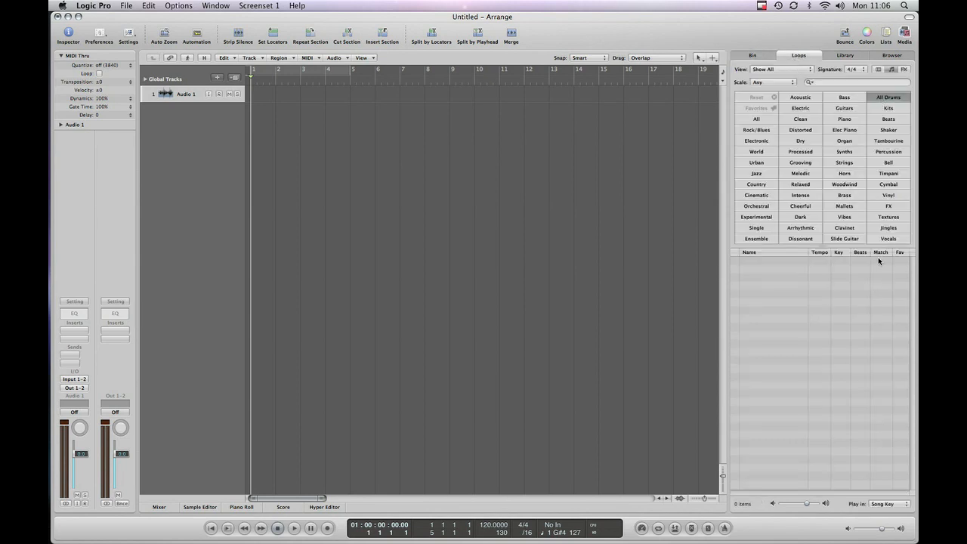
mouse_move(847, 291)
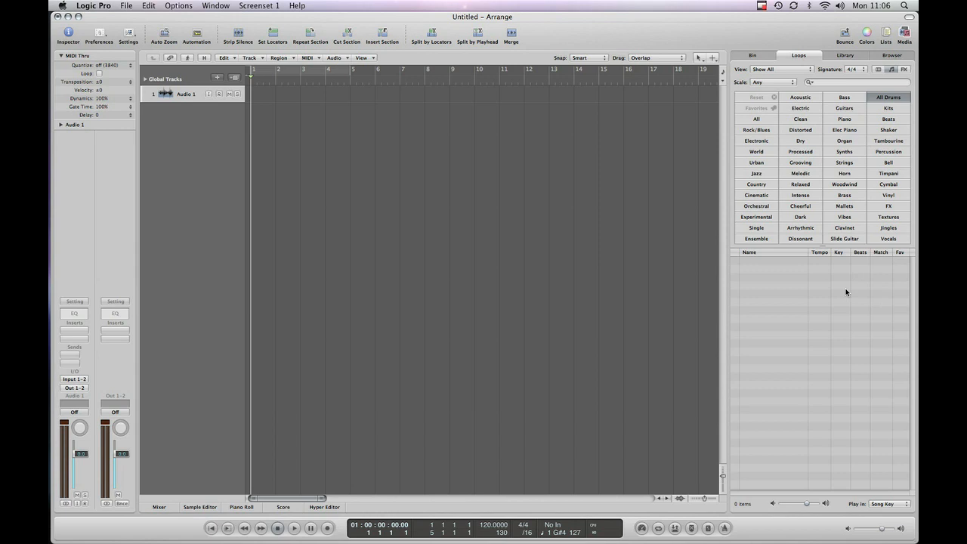
mouse_move(788, 308)
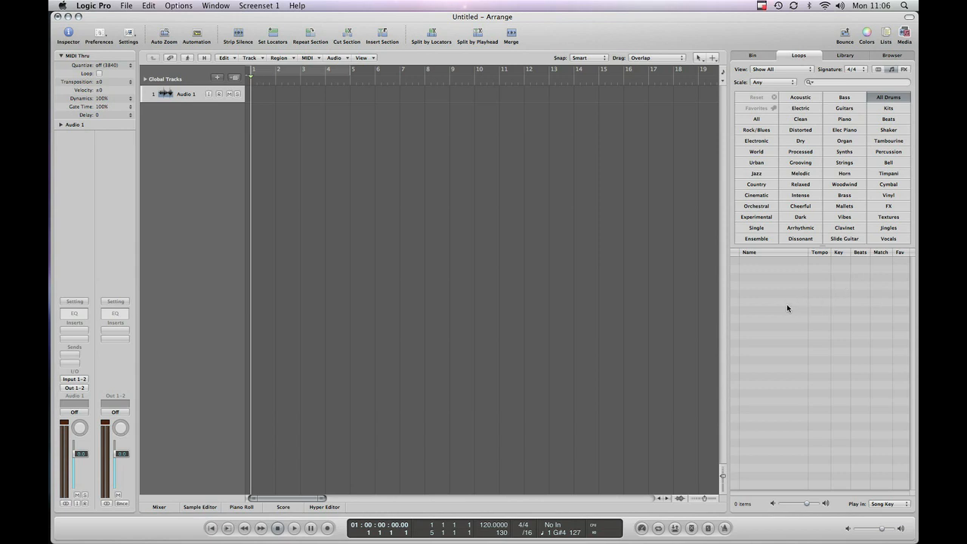
mouse_move(786, 324)
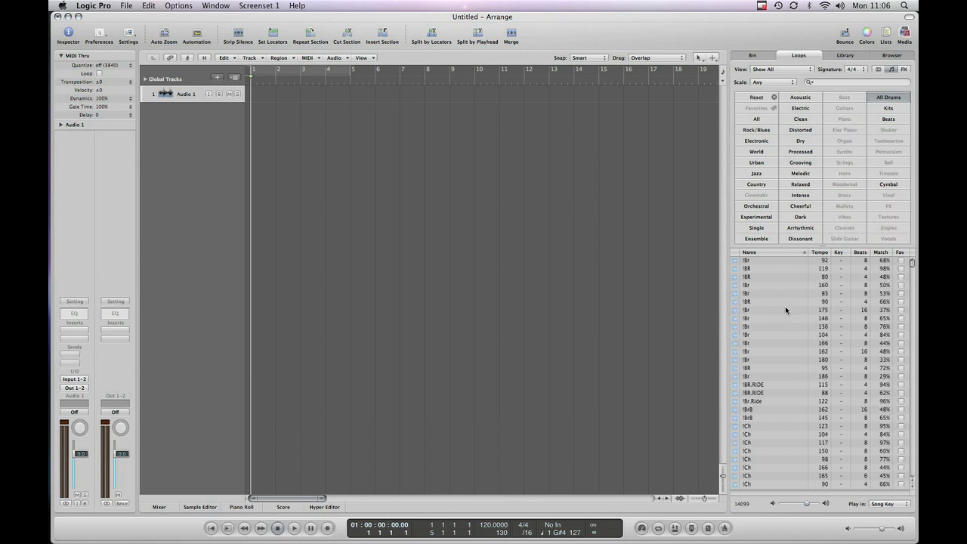
mouse_move(805, 316)
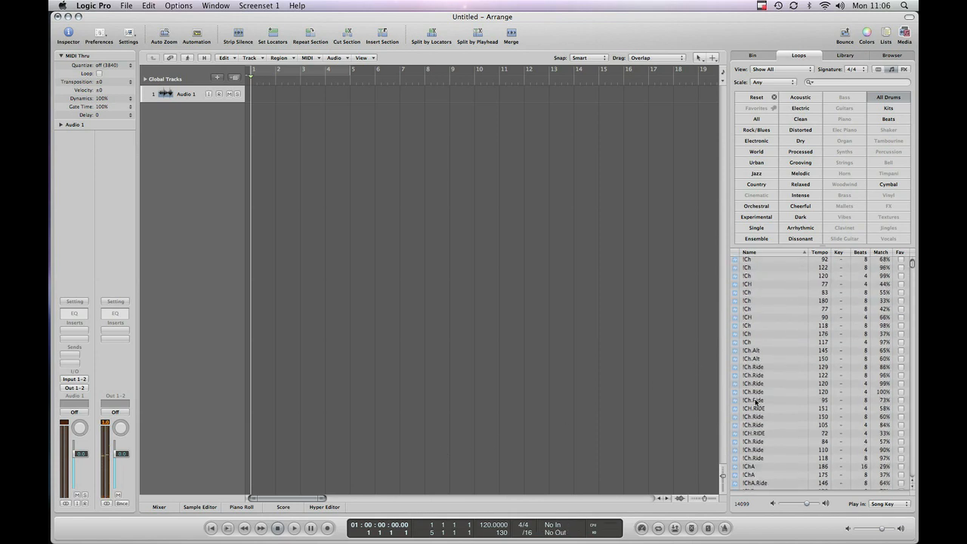
scroll(down, 3)
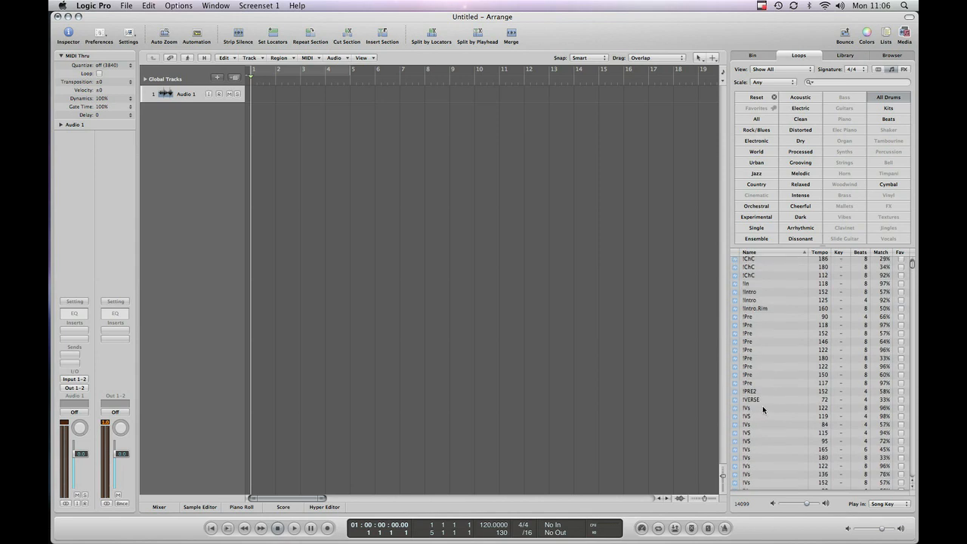
click(753, 400)
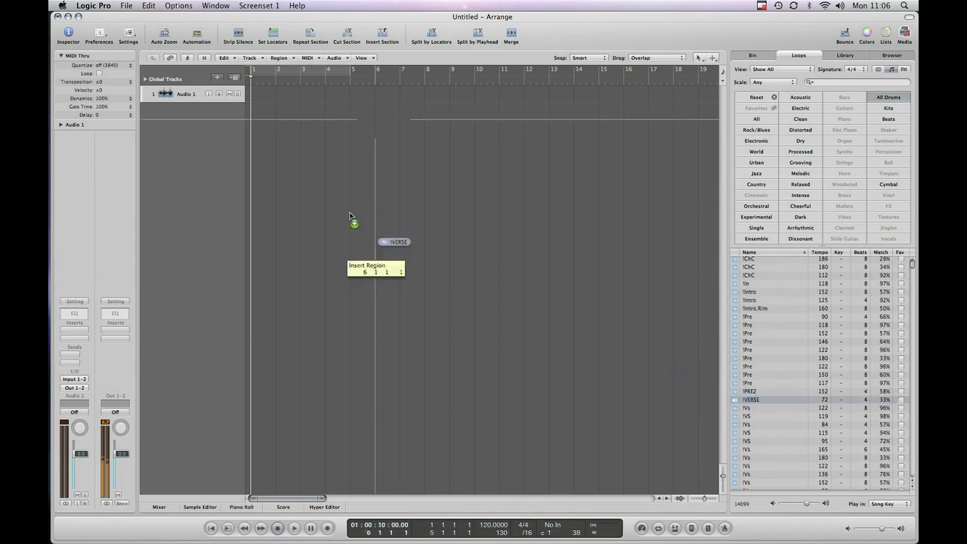
drag(393, 242, 264, 99)
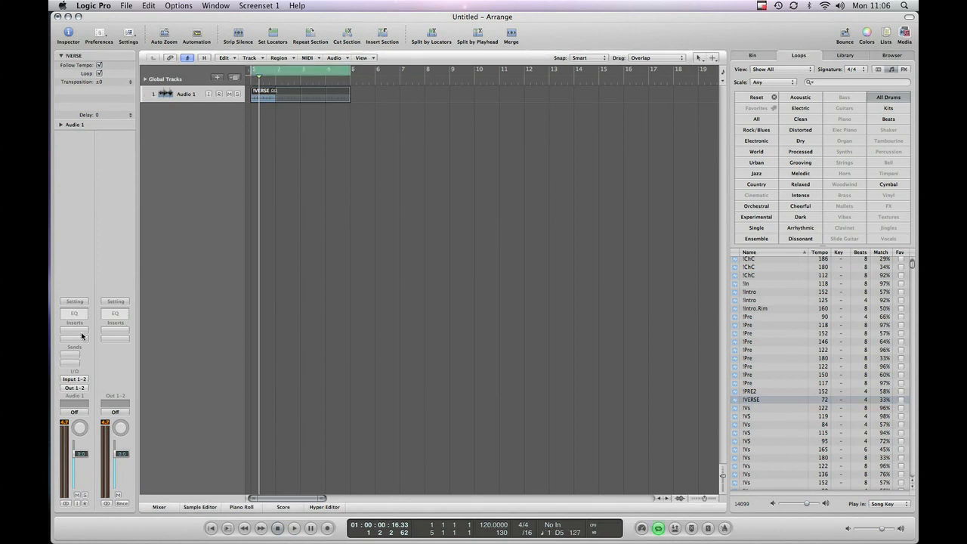
click(73, 336)
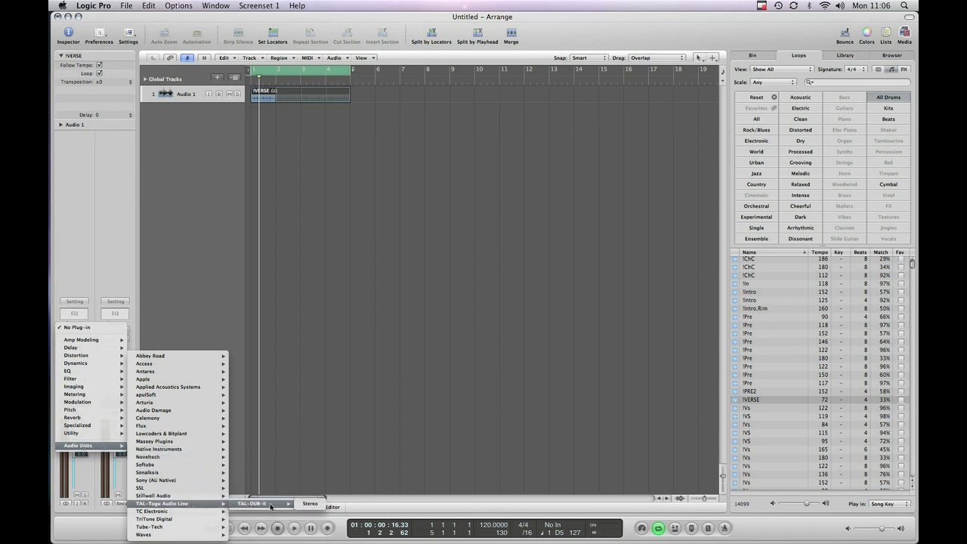
Insert TAL-DUB-II Stereo from Audio Units › TAL-Togu Audio Line on Audio 1
click(257, 519)
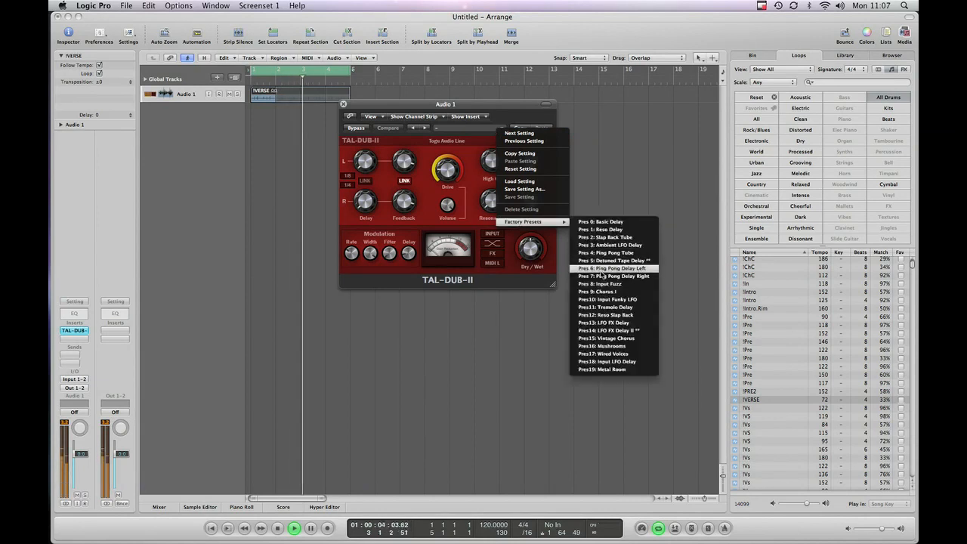
Try the Input Fuzz preset, then load Pres16: Mushrooms and reposition the TAL-DUB-II window
click(597, 283)
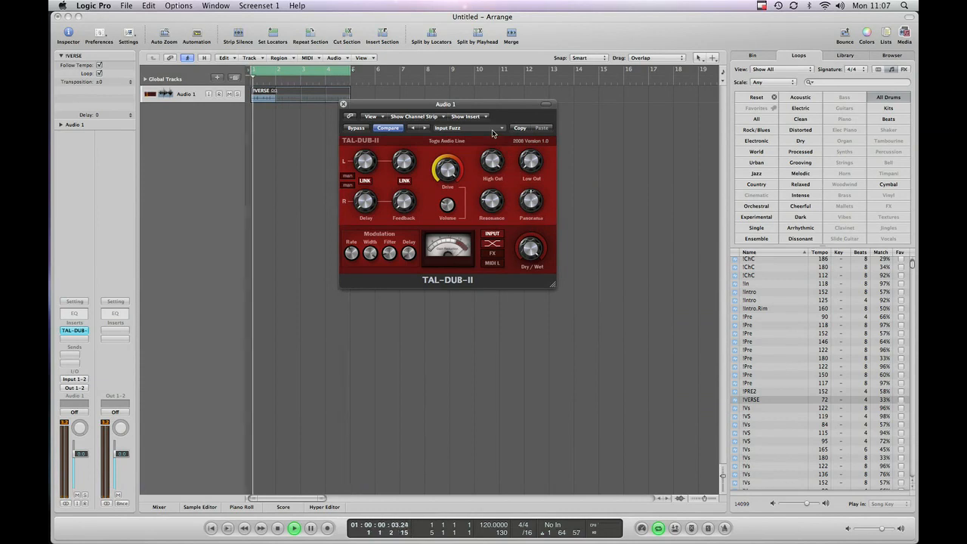
click(493, 128)
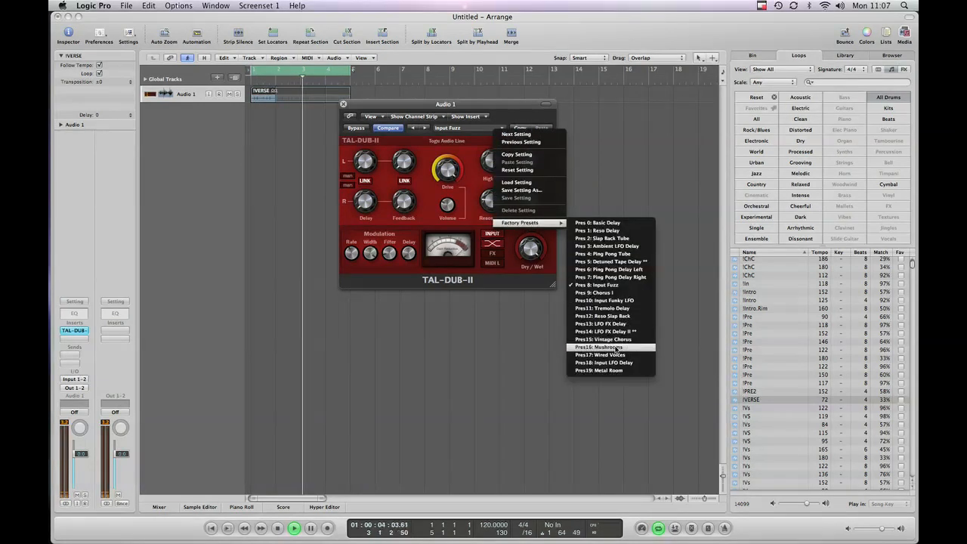
click(596, 347)
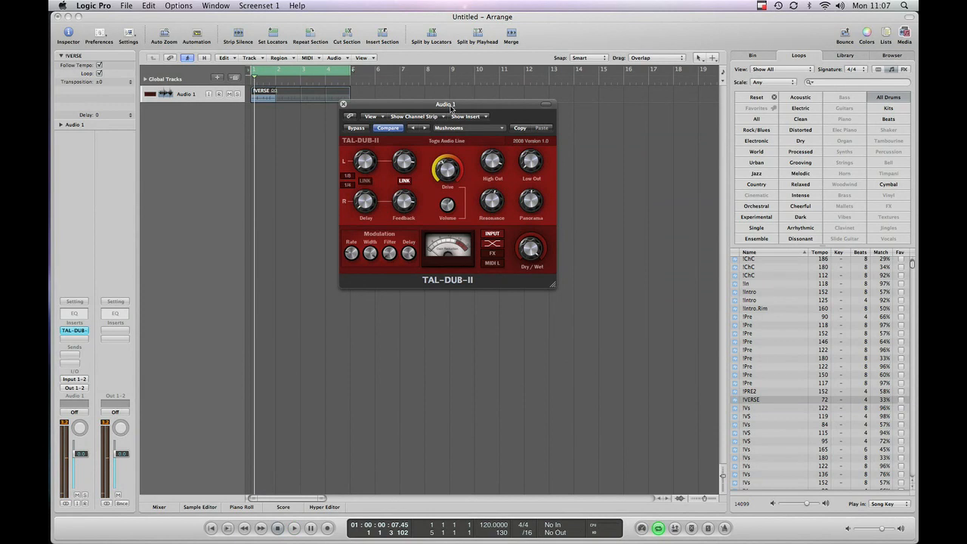
drag(446, 105, 459, 175)
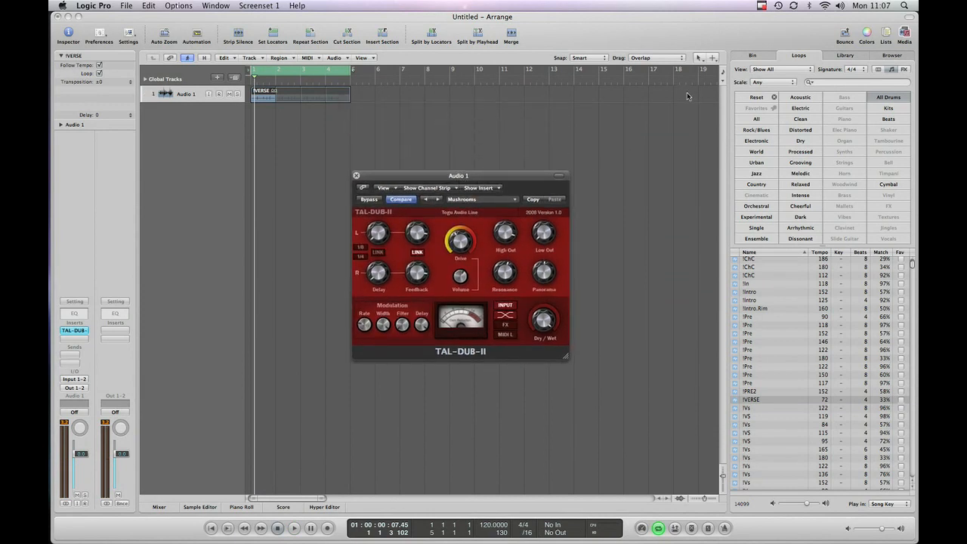